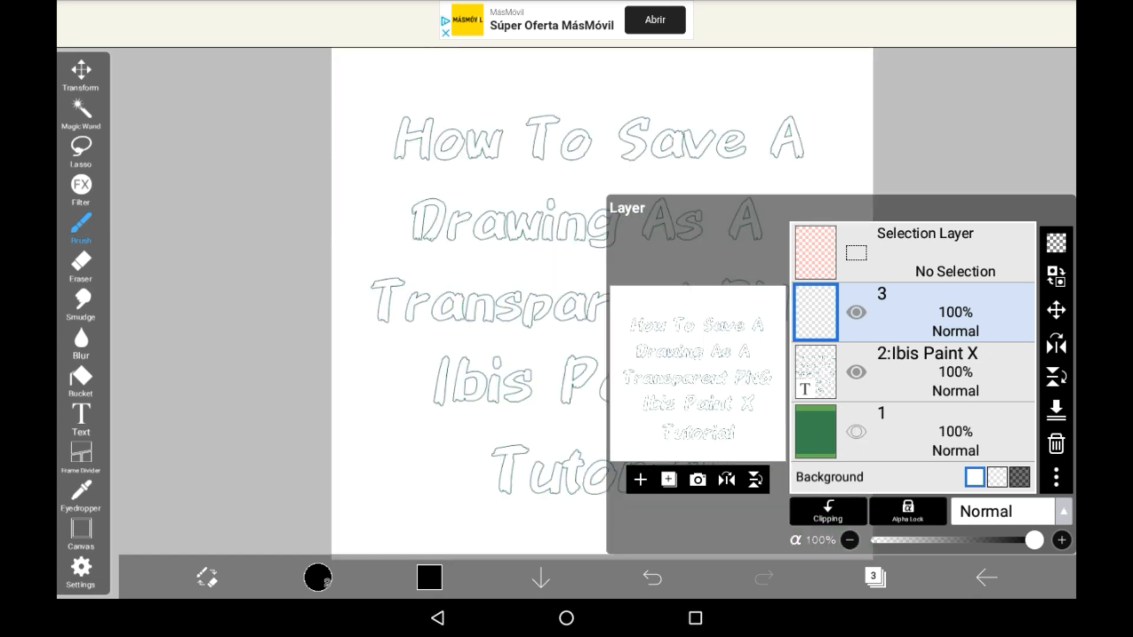
Hide the tutorial title text layer so the canvas shows blank white
left_click(857, 371)
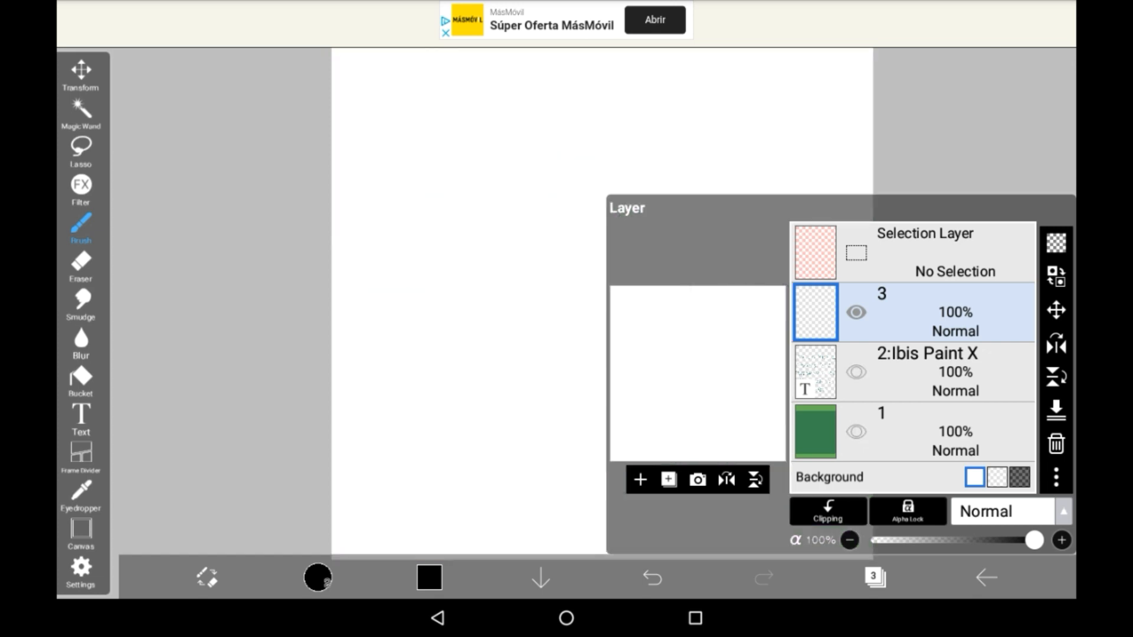
Draw a thick black swirl across the middle of layer 3 with the Brush tool
left_click(876, 577)
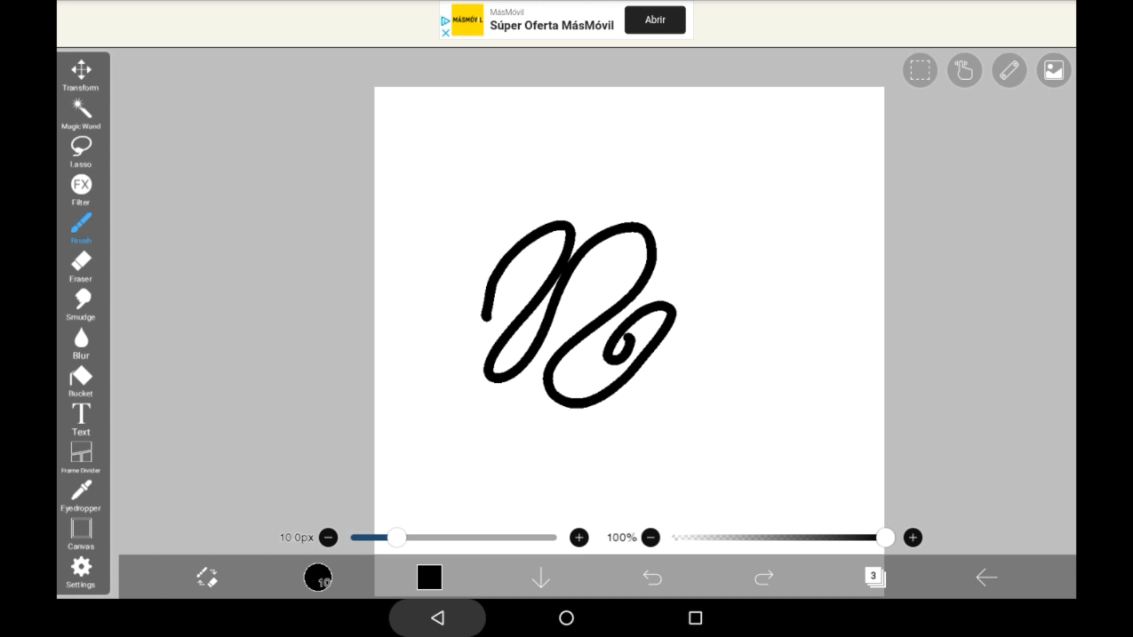
left_click(985, 579)
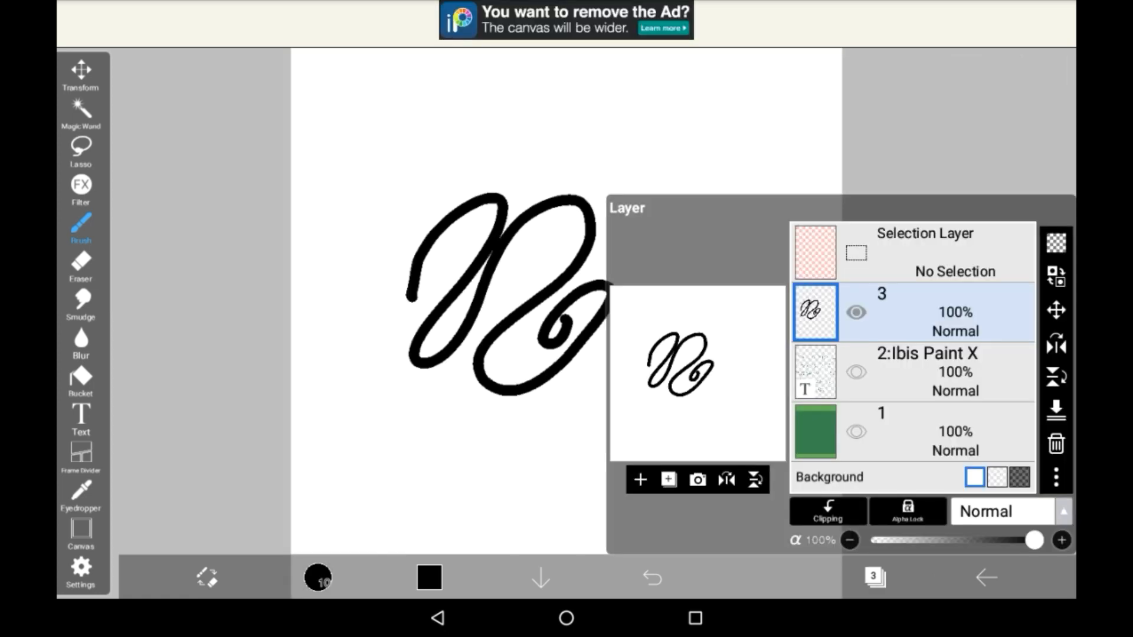
Make the canvas background transparent and save the swirl as a transparent PNG
left_click(996, 477)
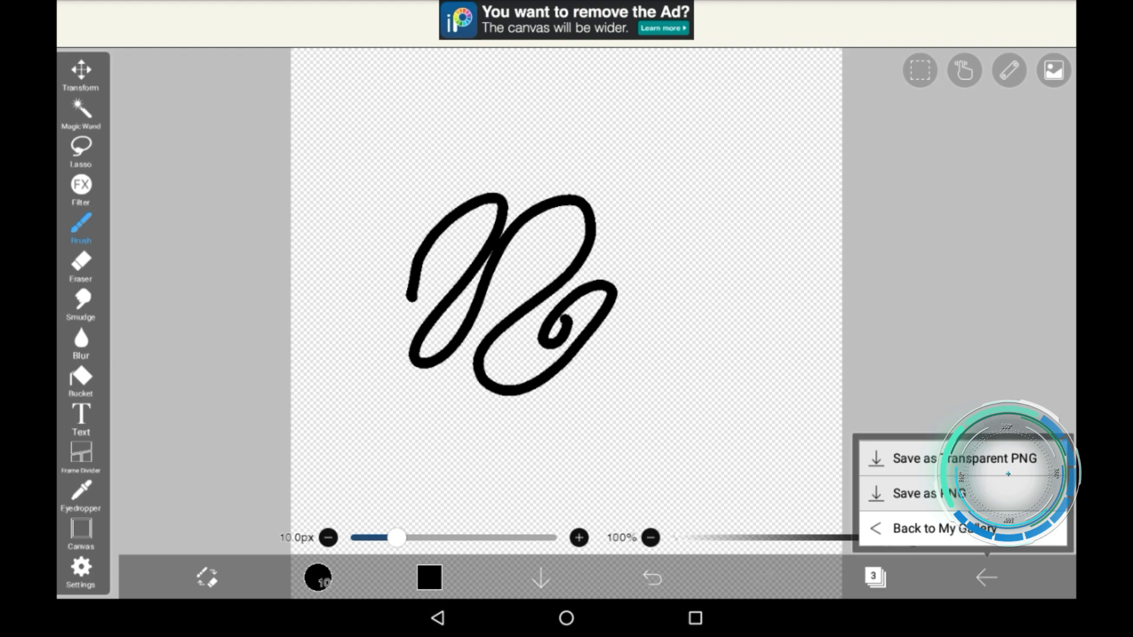
left_click(933, 529)
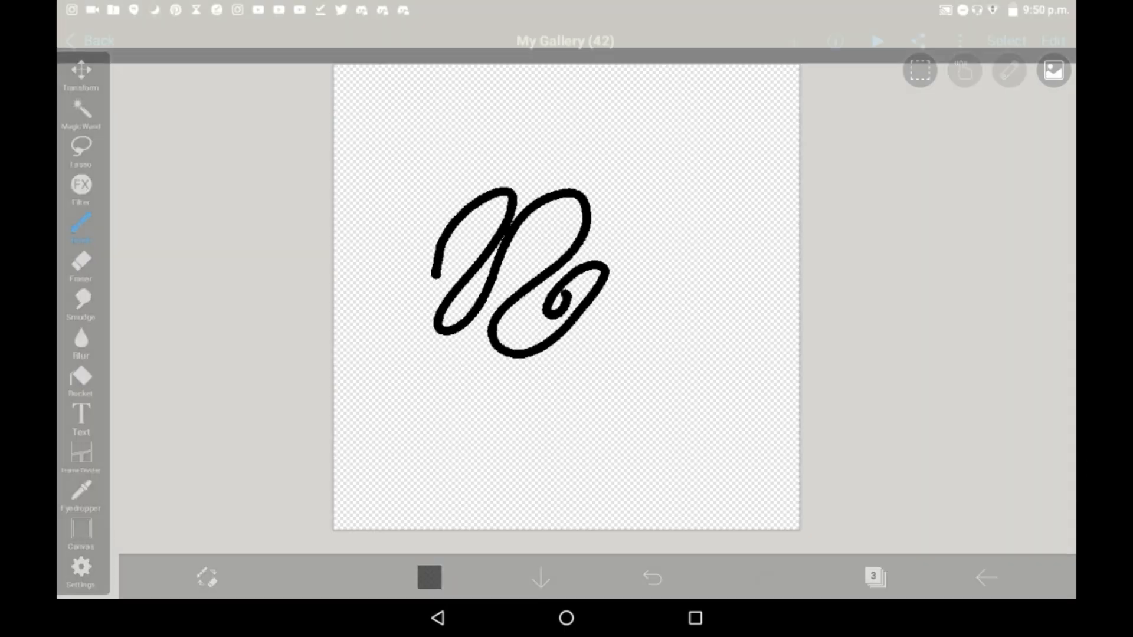
Reopen the Layer window showing the swirl layer above the transparent background
left_click(957, 40)
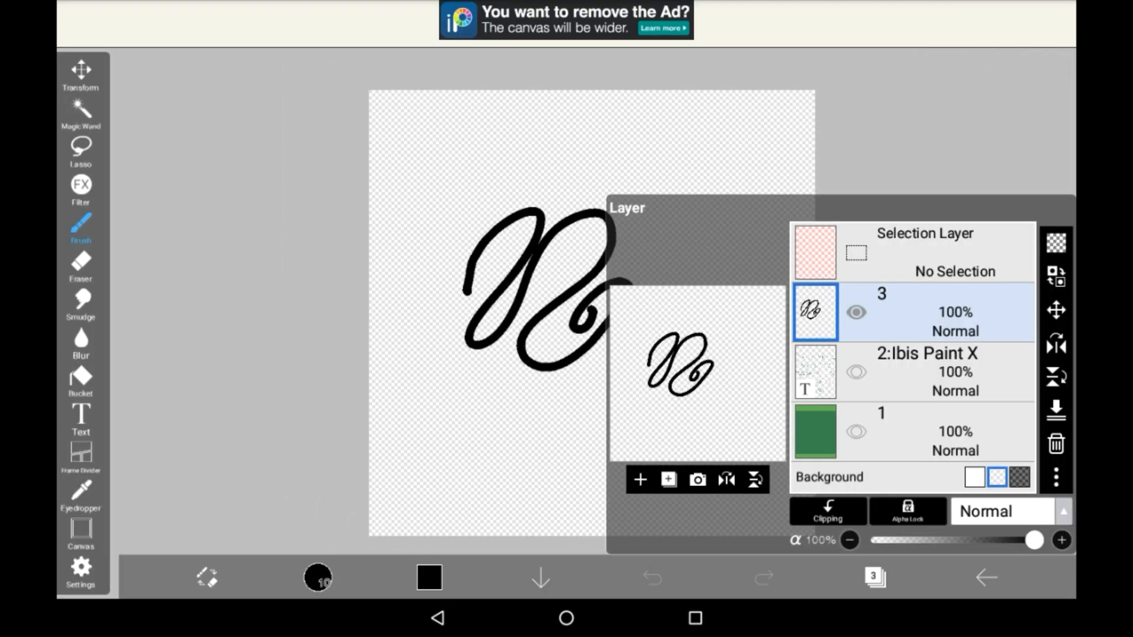
Reduce the brush size from 10 px to 5 px
left_click(857, 312)
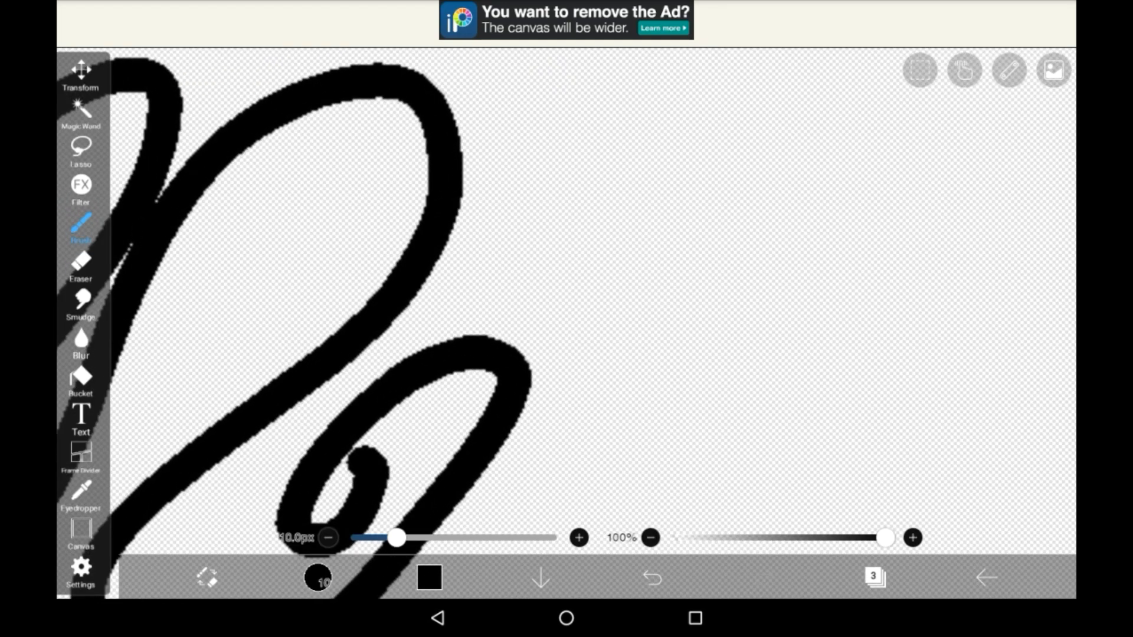
left_click_drag(397, 538, 375, 538)
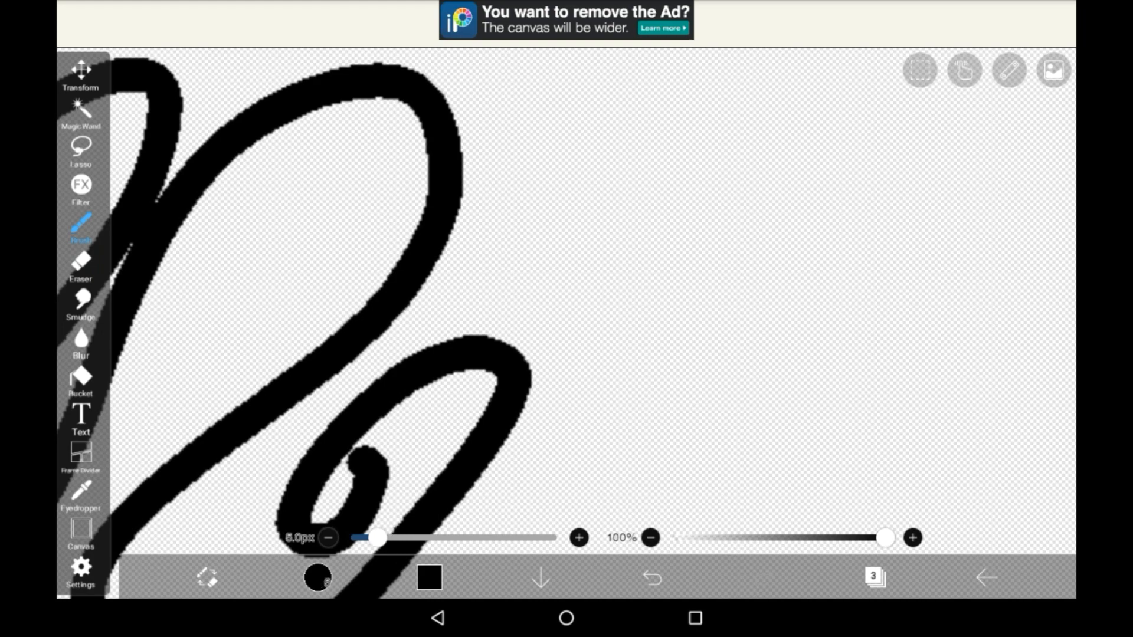